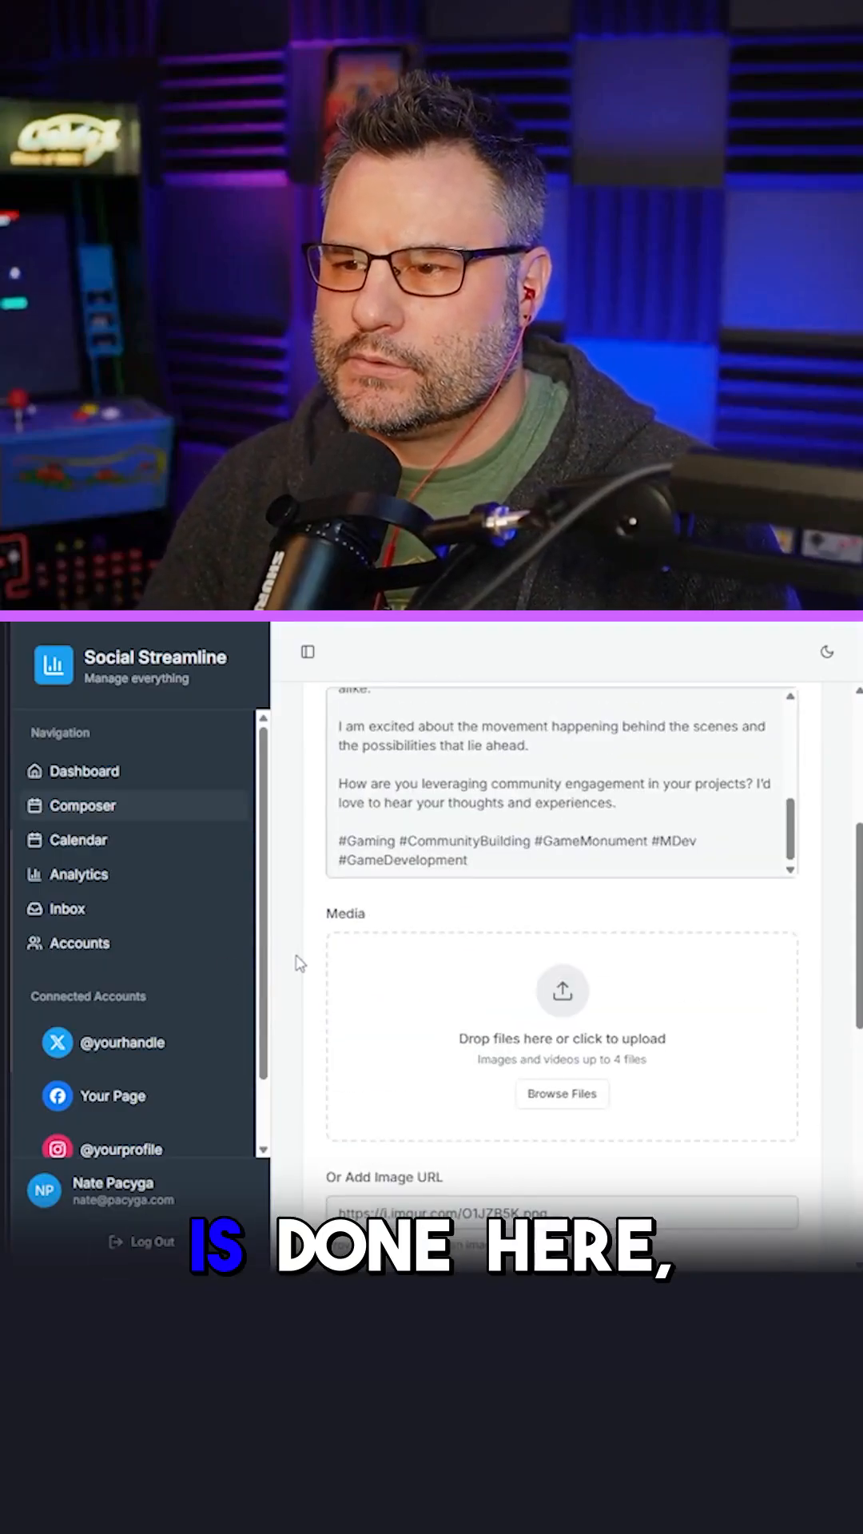
{"action": "scroll", "scroll_direction": "up", "scroll_amount": 3}
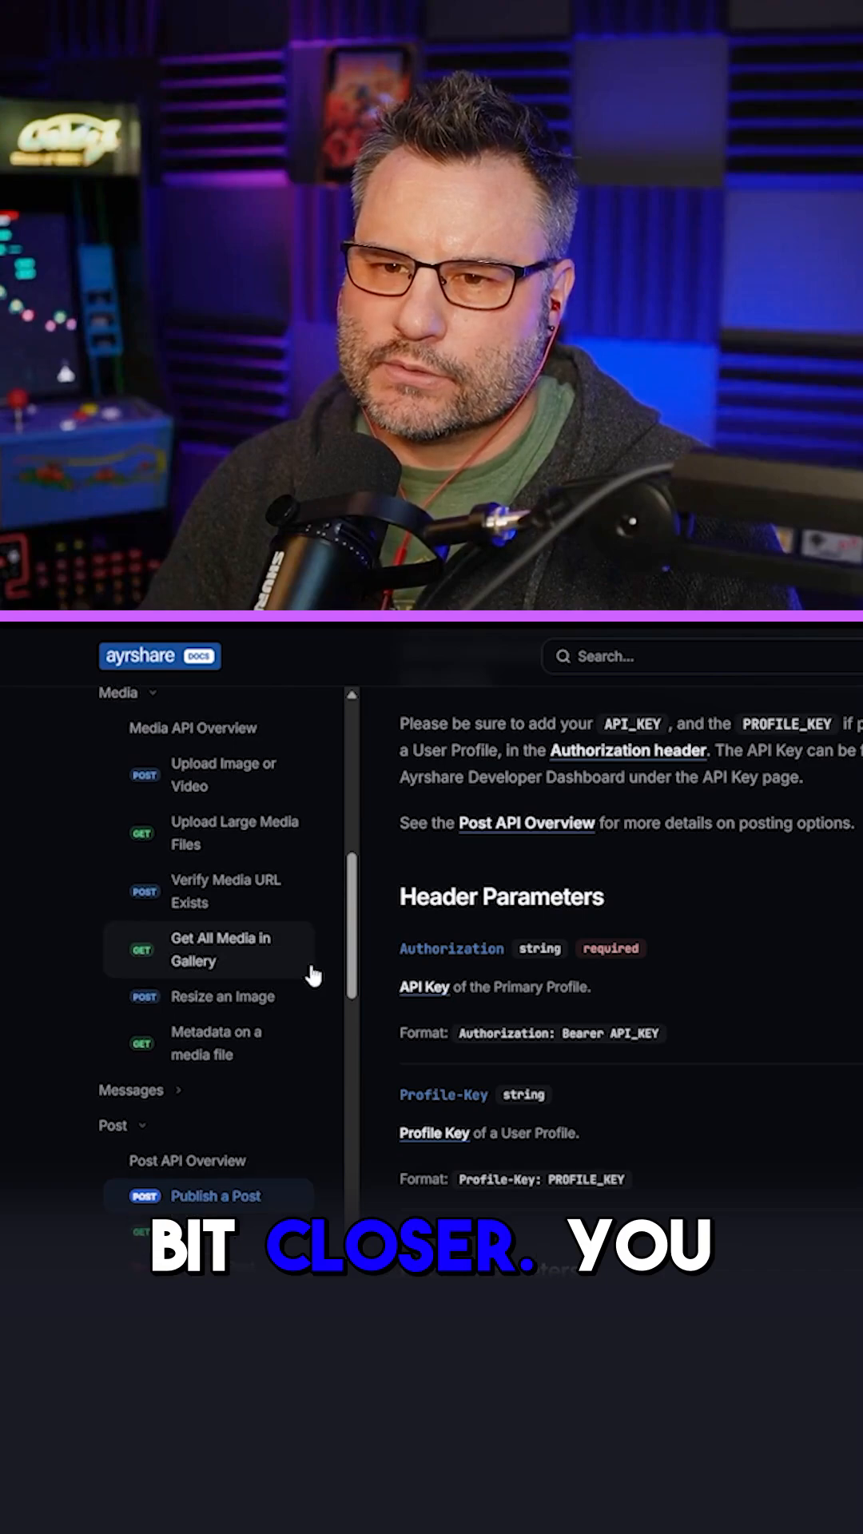
{"action": "left_click", "coordinate": [222, 774]}
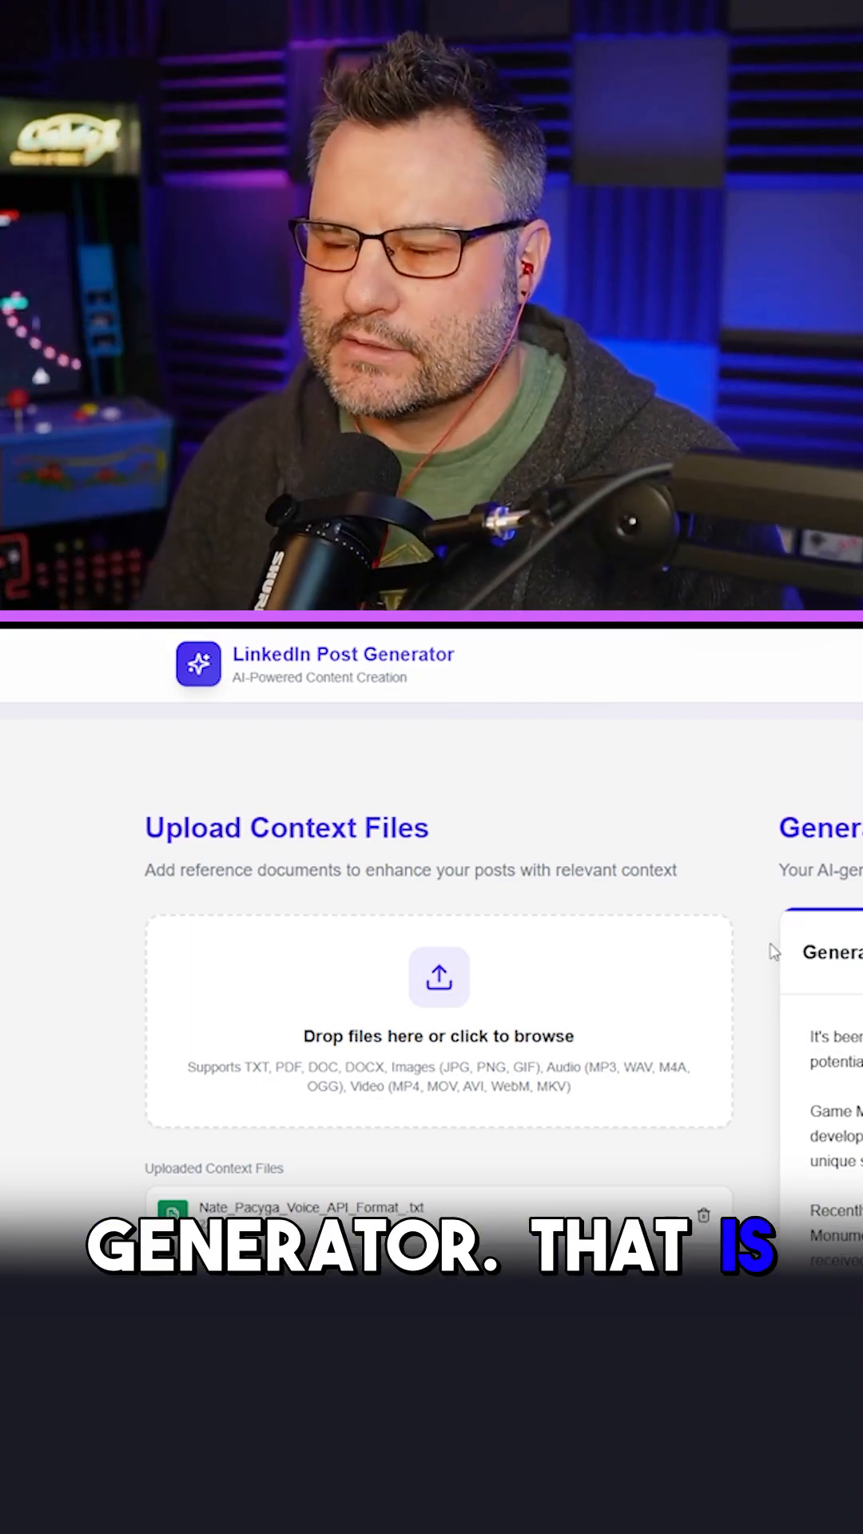
{"action": "scroll", "scroll_direction": "down", "scroll_amount": 3}
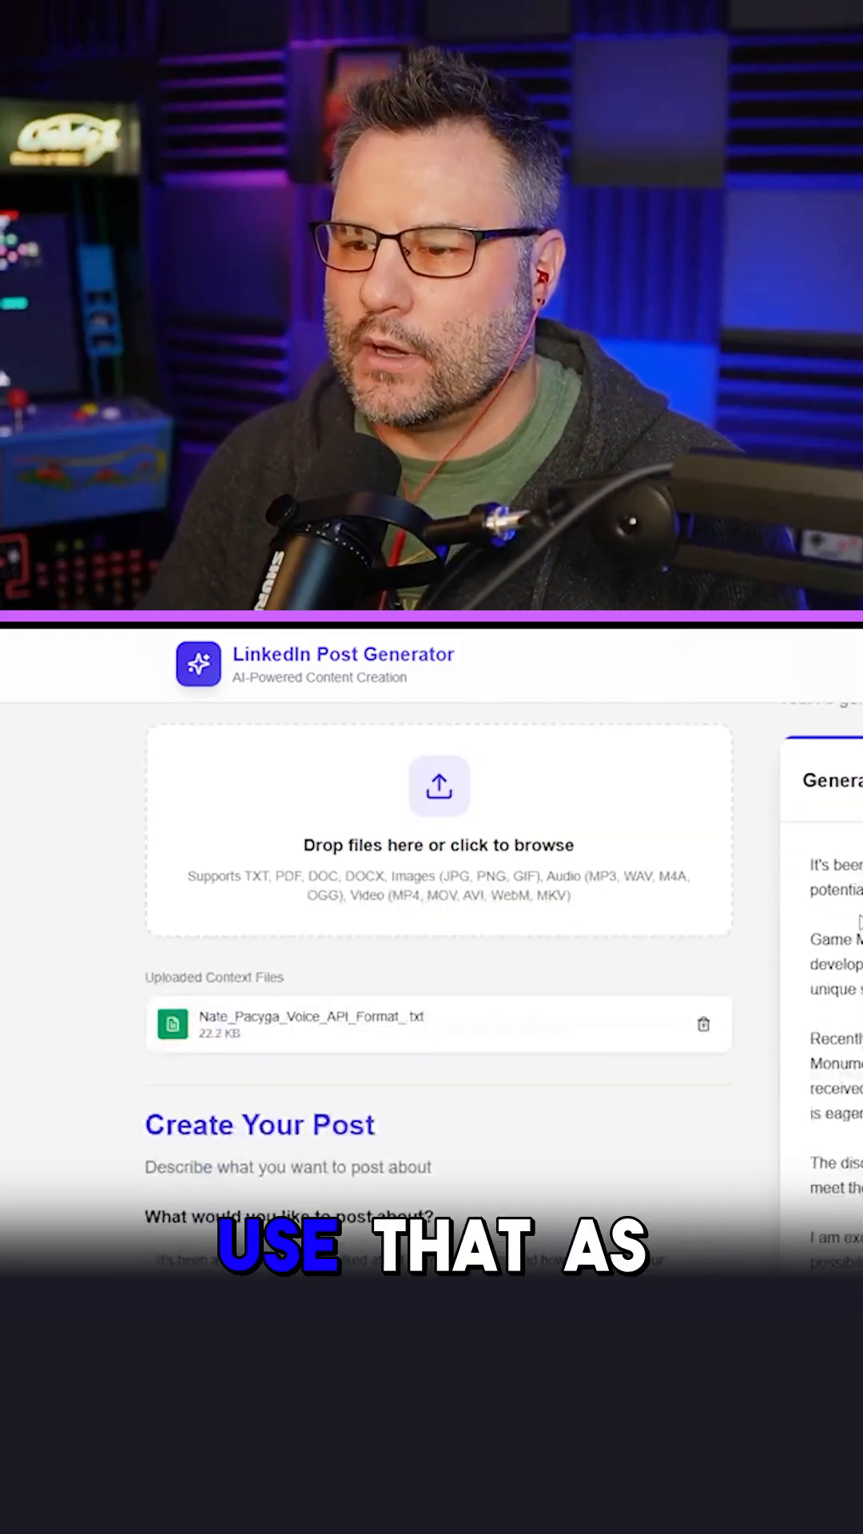